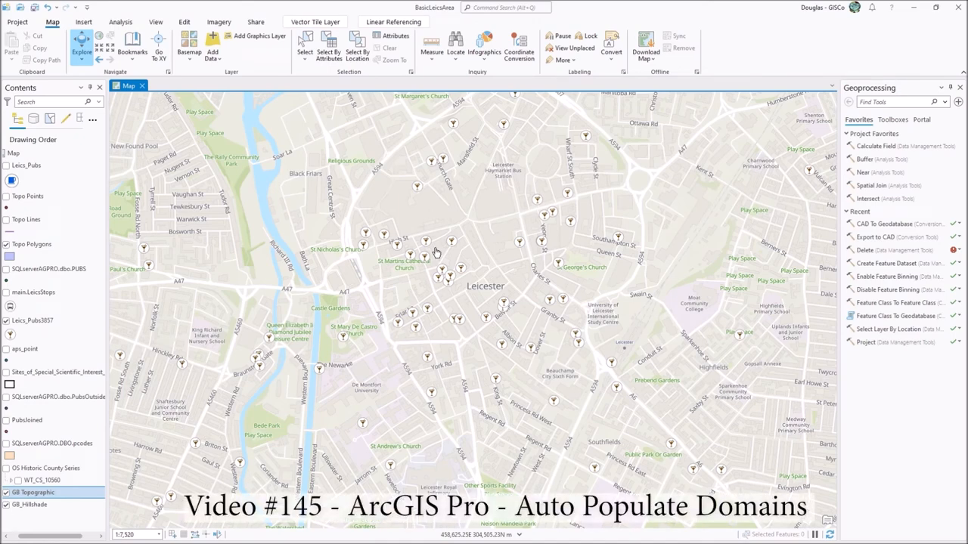
{"action": "mouse_move", "coordinate": [465, 240]}
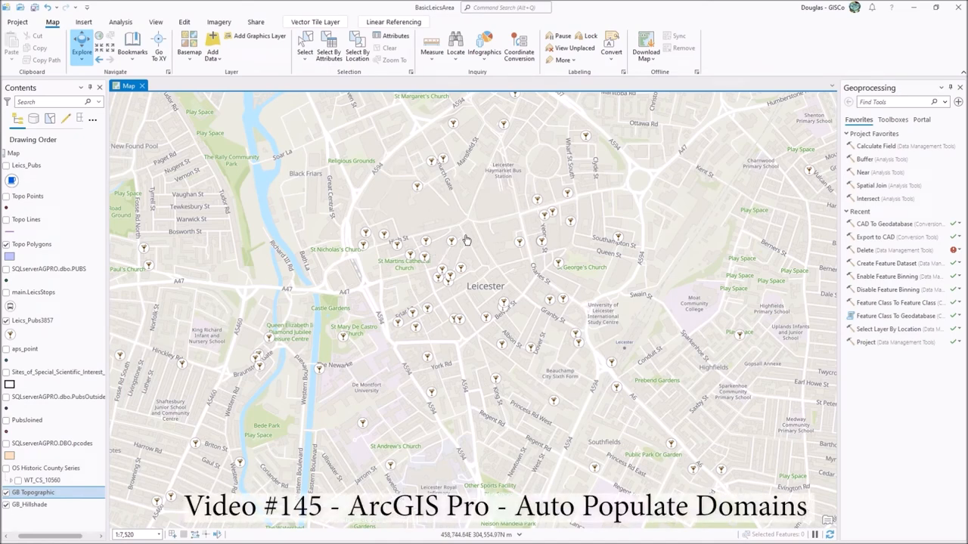
{"action": "mouse_move", "coordinate": [438, 219]}
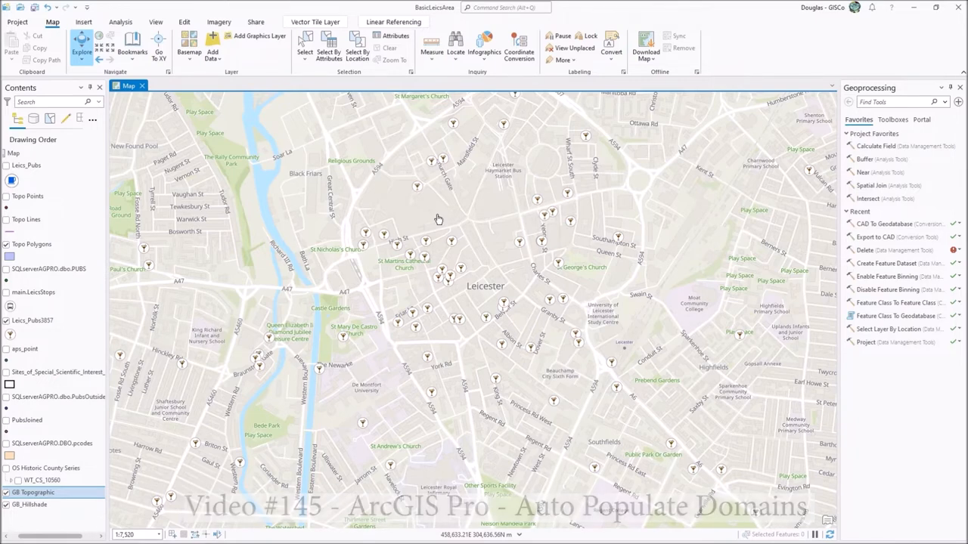
{"action": "mouse_move", "coordinate": [517, 355]}
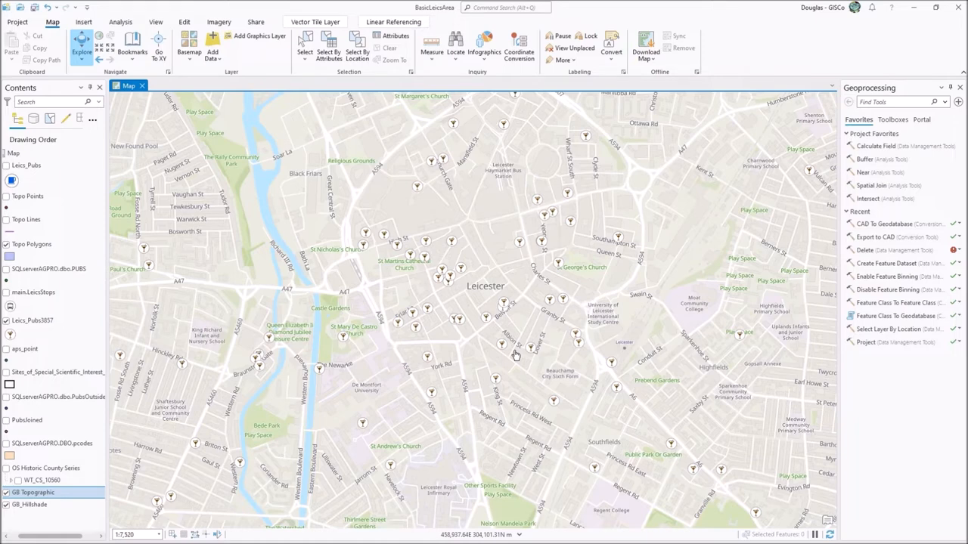
{"action": "mouse_move", "coordinate": [647, 350]}
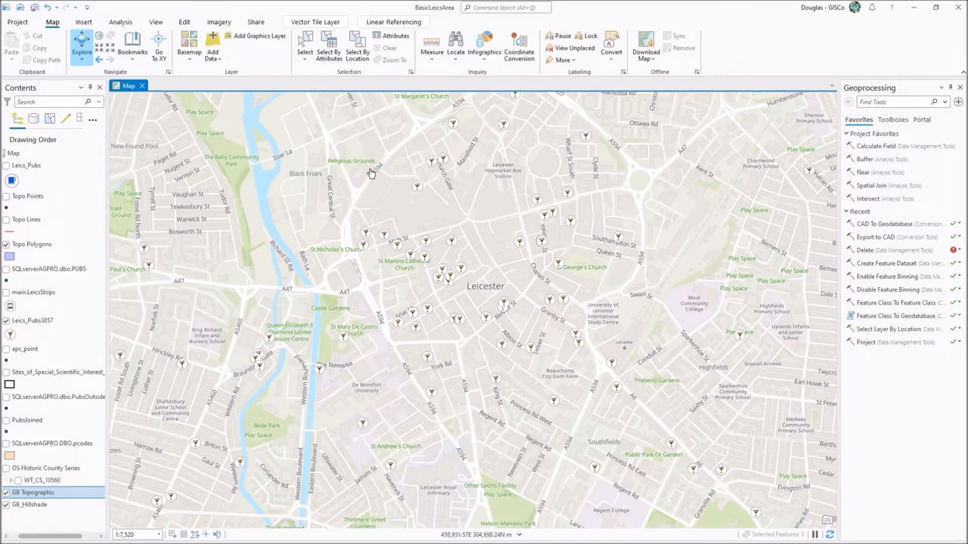
{"action": "mouse_move", "coordinate": [595, 396]}
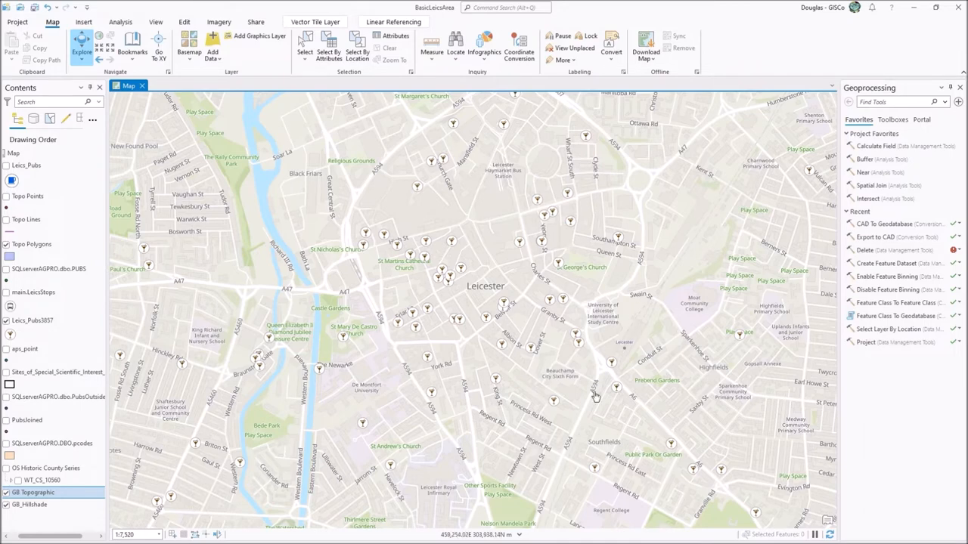
Zoom the Leicester map in on the city centre around the pub points.
{"action": "scroll", "scroll_direction": "up", "scroll_amount": 3}
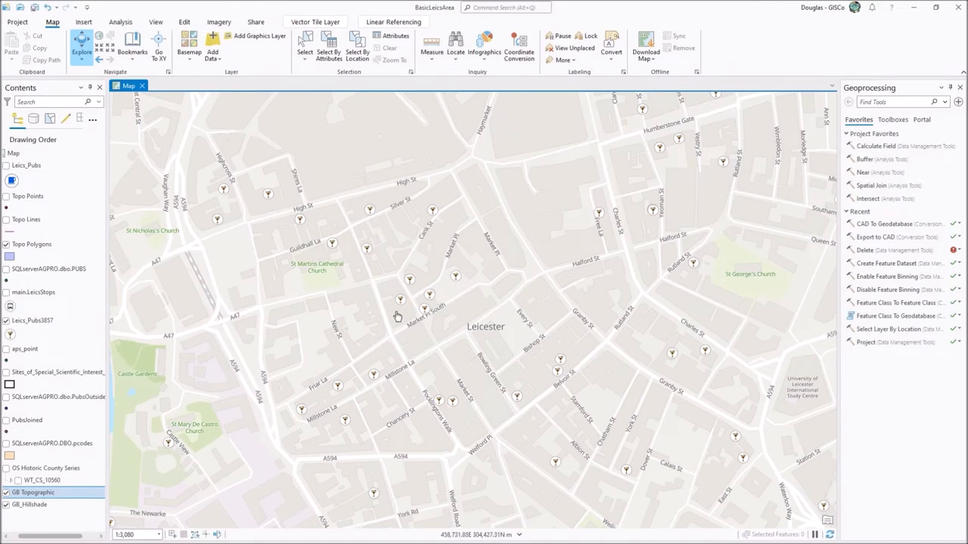
{"action": "left_click", "coordinate": [33, 320]}
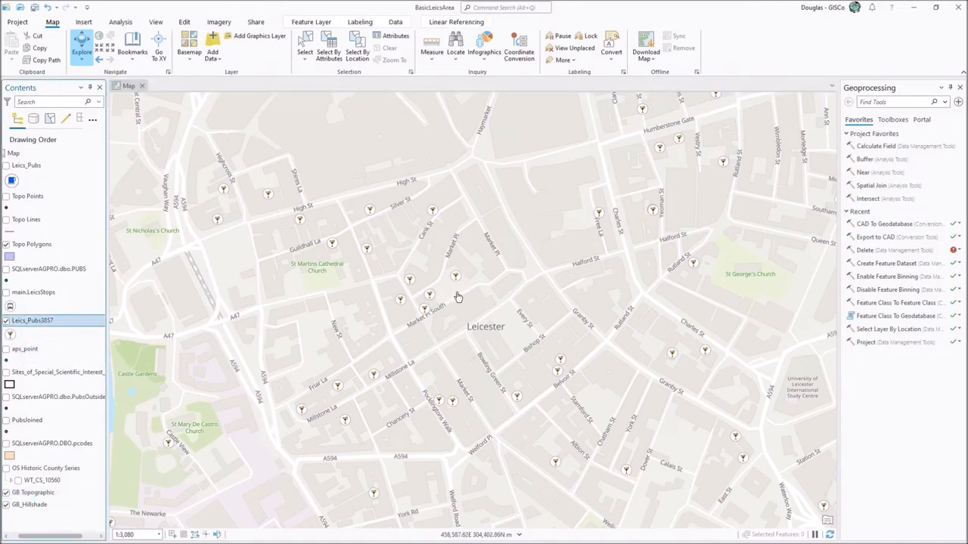
{"action": "left_click", "coordinate": [457, 296]}
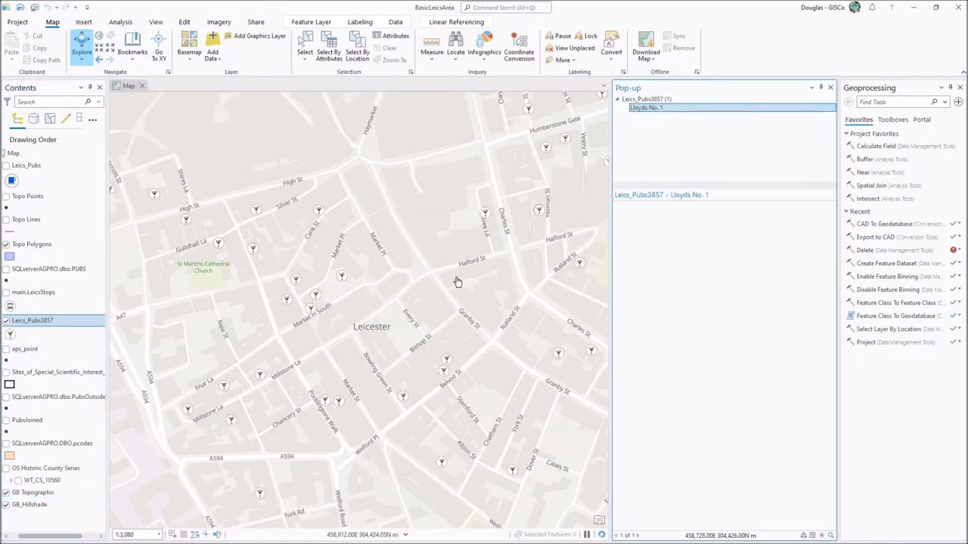
{"action": "left_click", "coordinate": [661, 194]}
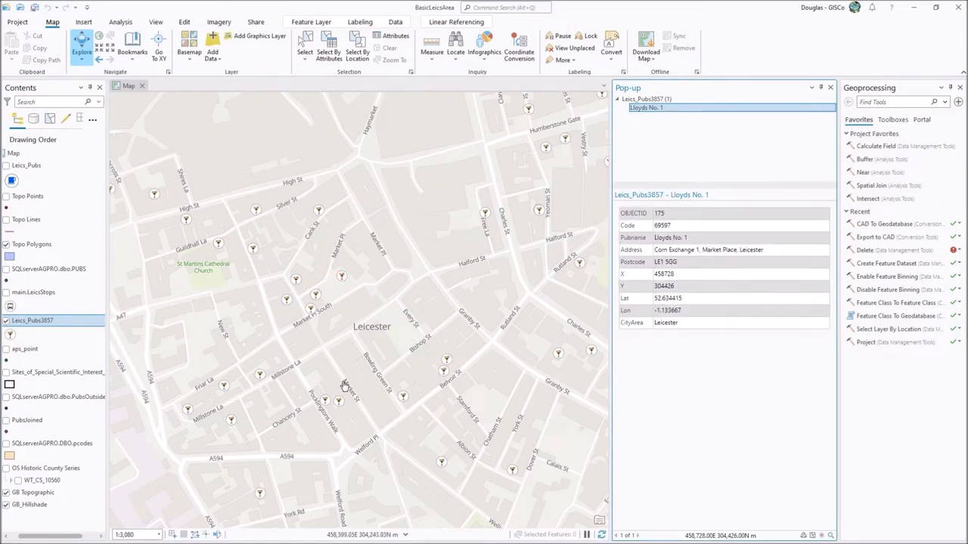
{"action": "mouse_move", "coordinate": [388, 396]}
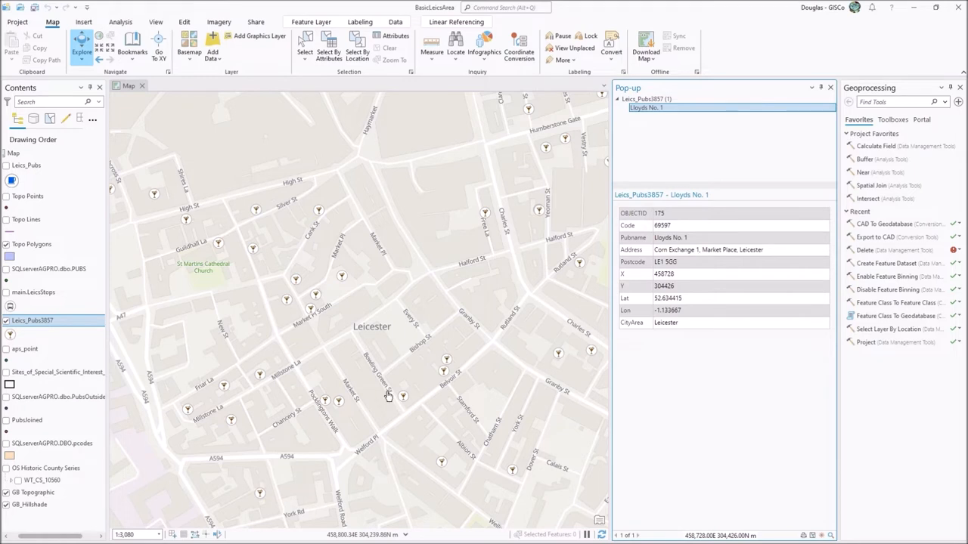
{"action": "mouse_move", "coordinate": [689, 390]}
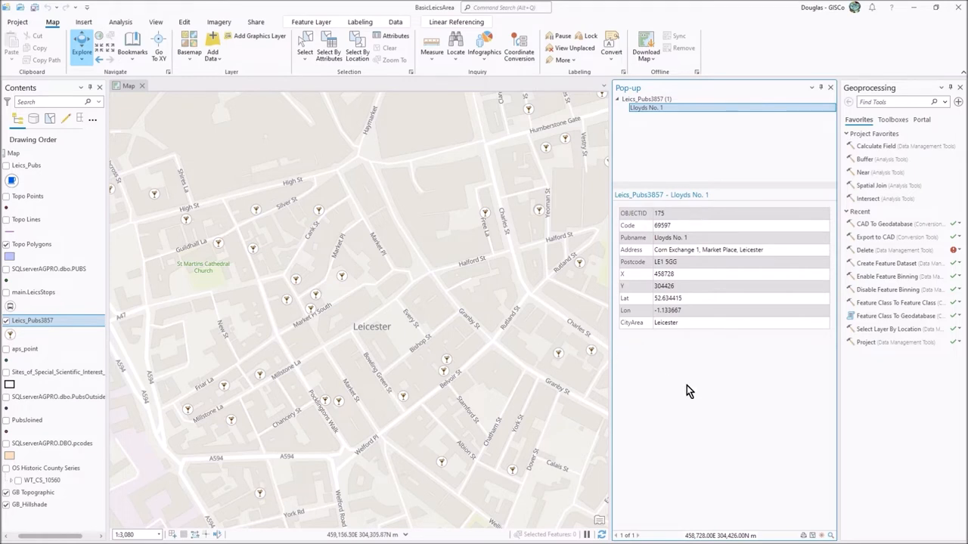
{"action": "mouse_move", "coordinate": [451, 363]}
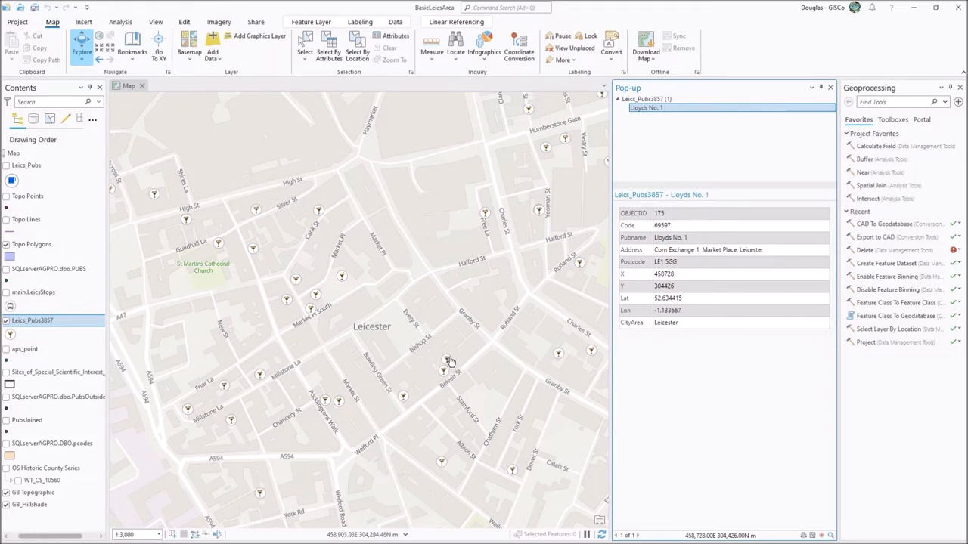
{"action": "left_click", "coordinate": [445, 360]}
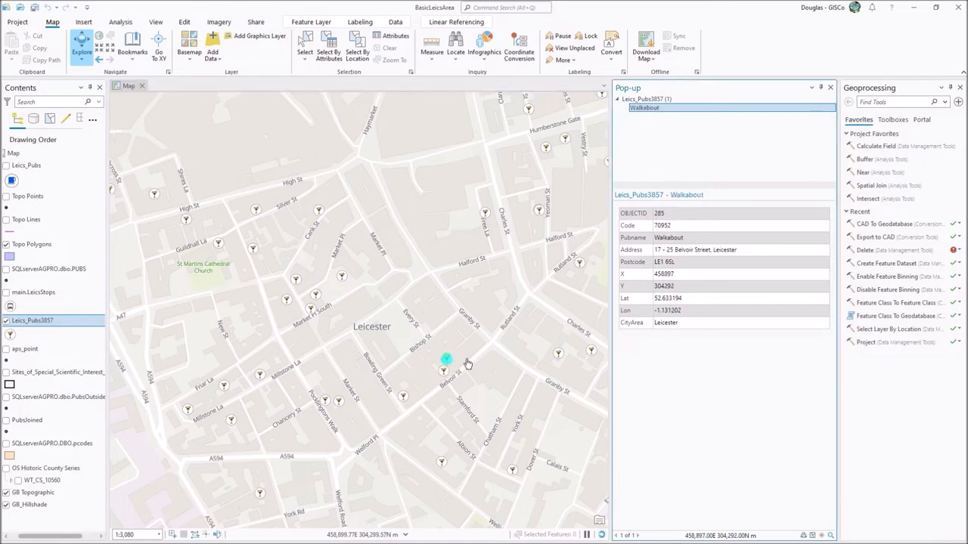
{"action": "left_click", "coordinate": [558, 354]}
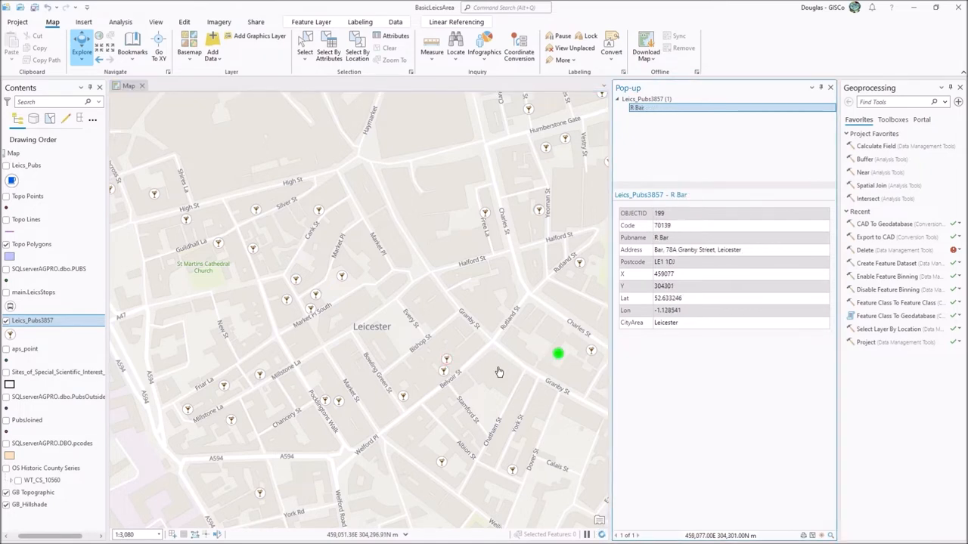
{"action": "left_click", "coordinate": [405, 399]}
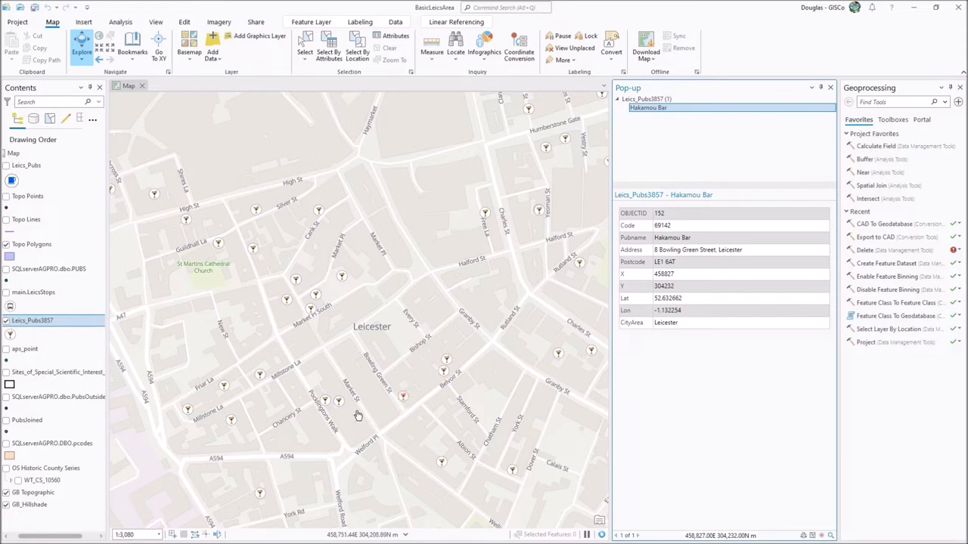
{"action": "left_click", "coordinate": [339, 401]}
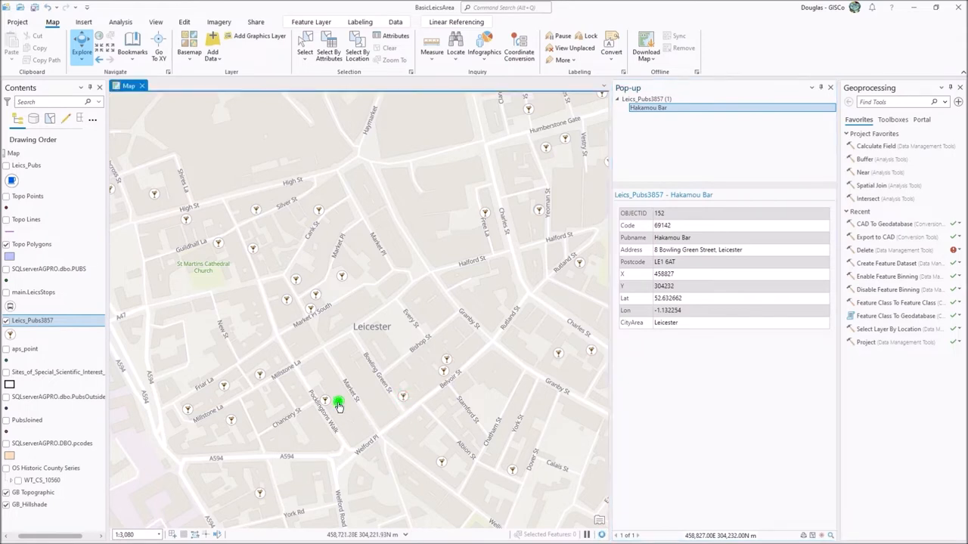
{"action": "left_click", "coordinate": [339, 401]}
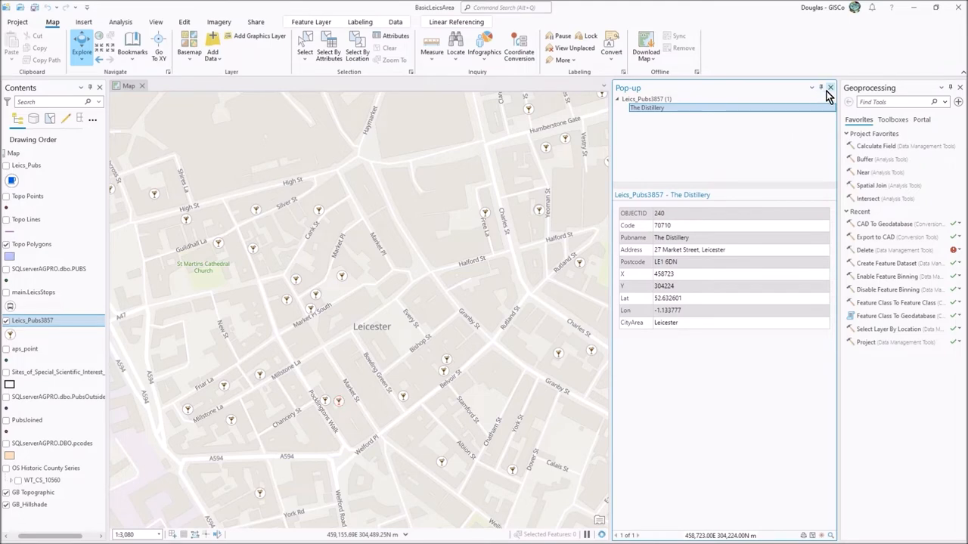
{"action": "left_click", "coordinate": [830, 86]}
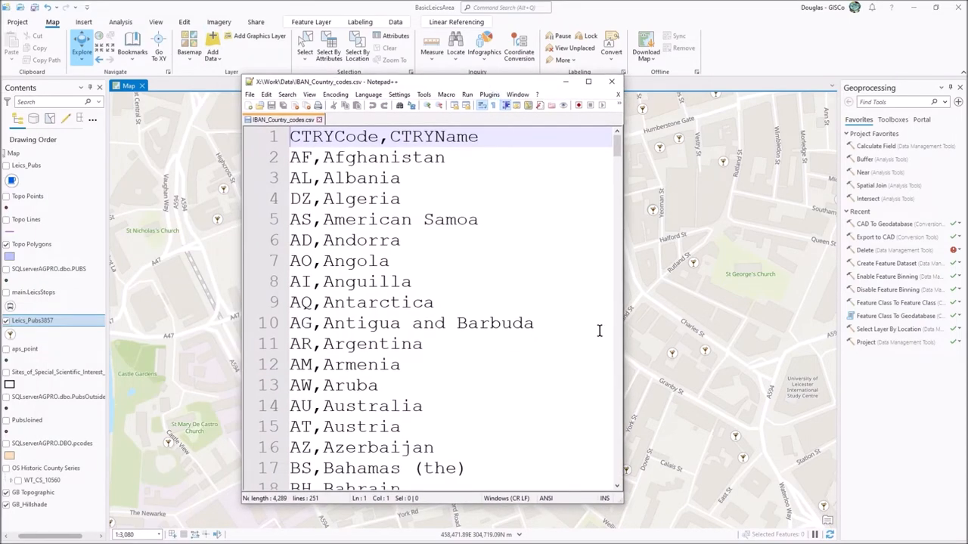
Look through the CSV rows, pointing out the Albania and Algeria CTRYCode/CTRYName pairs.
{"action": "scroll", "scroll_direction": "down", "scroll_amount": 3}
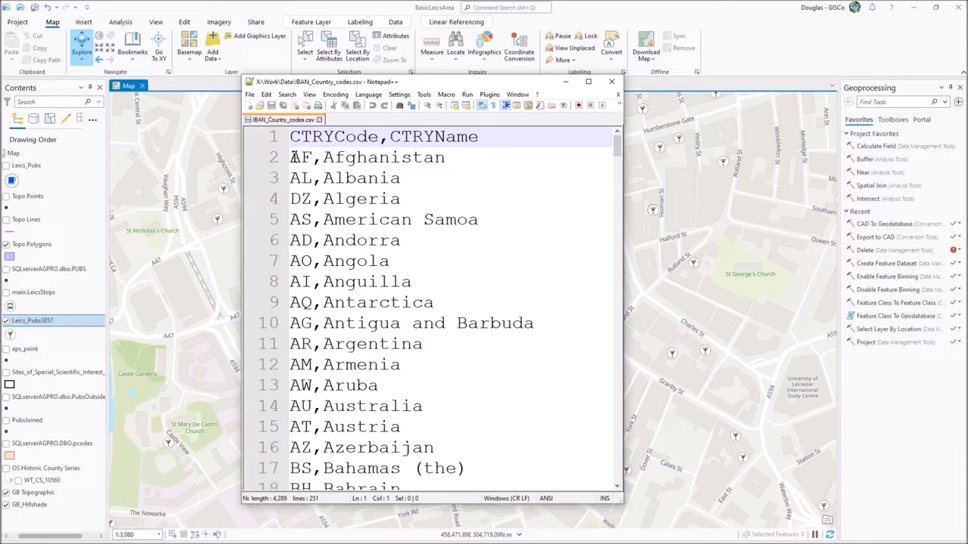
{"action": "left_click", "coordinate": [399, 200]}
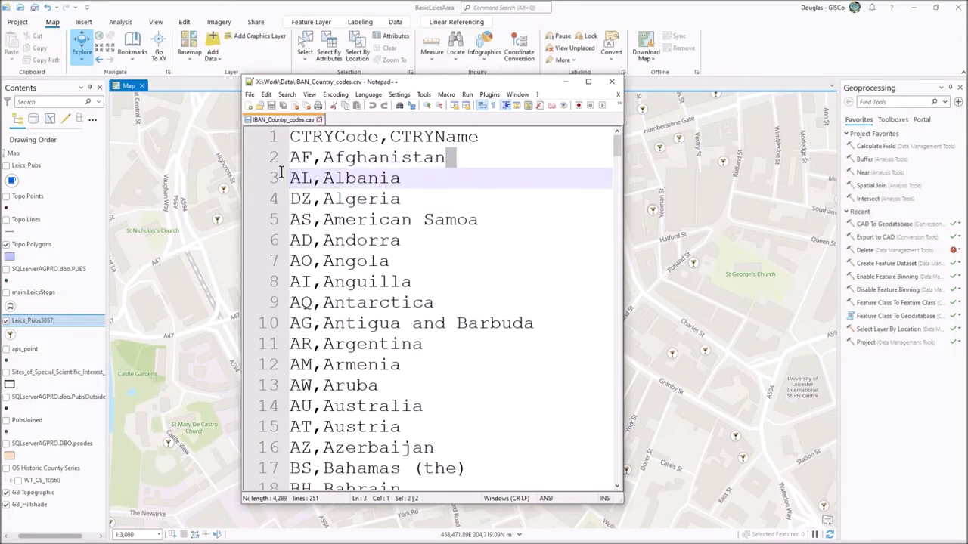
{"action": "left_click", "coordinate": [369, 178]}
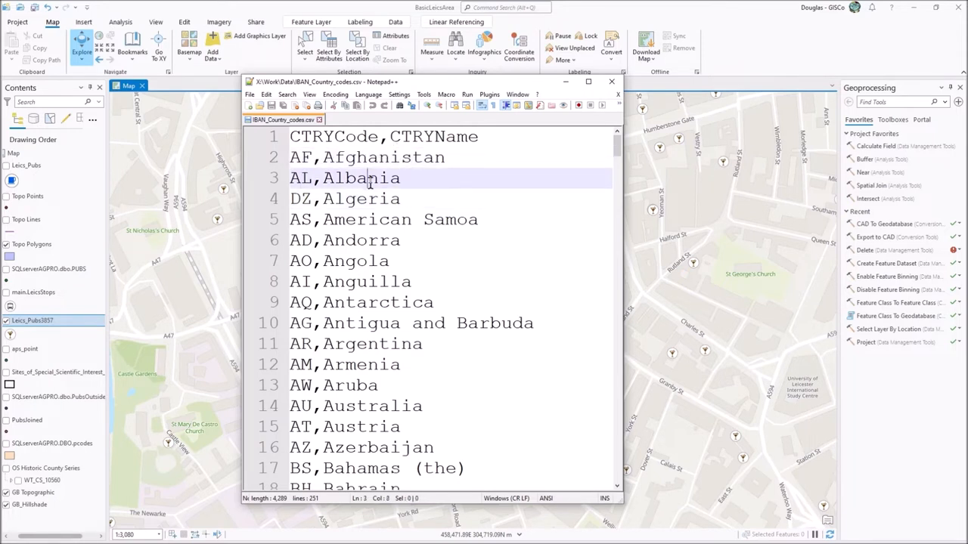
{"action": "left_click", "coordinate": [344, 198]}
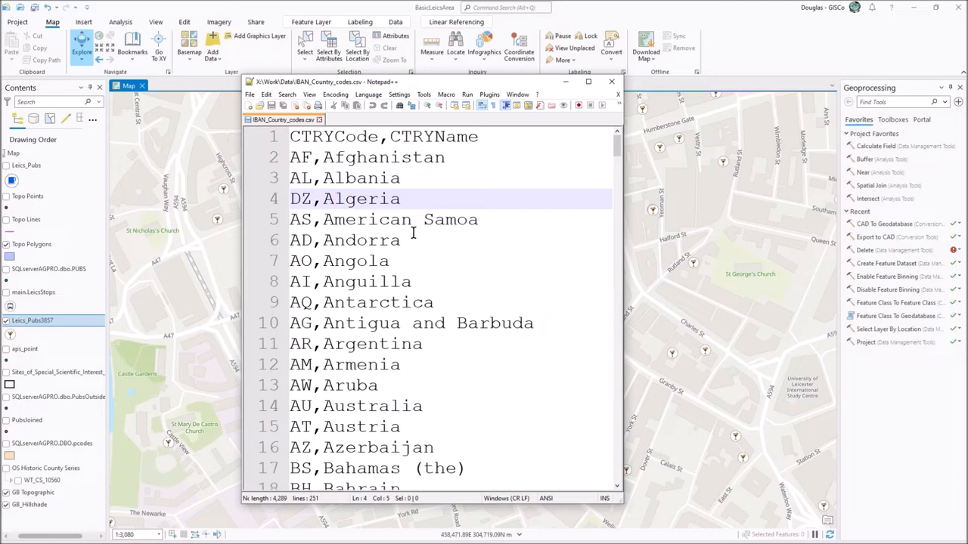
{"action": "left_click", "coordinate": [401, 240]}
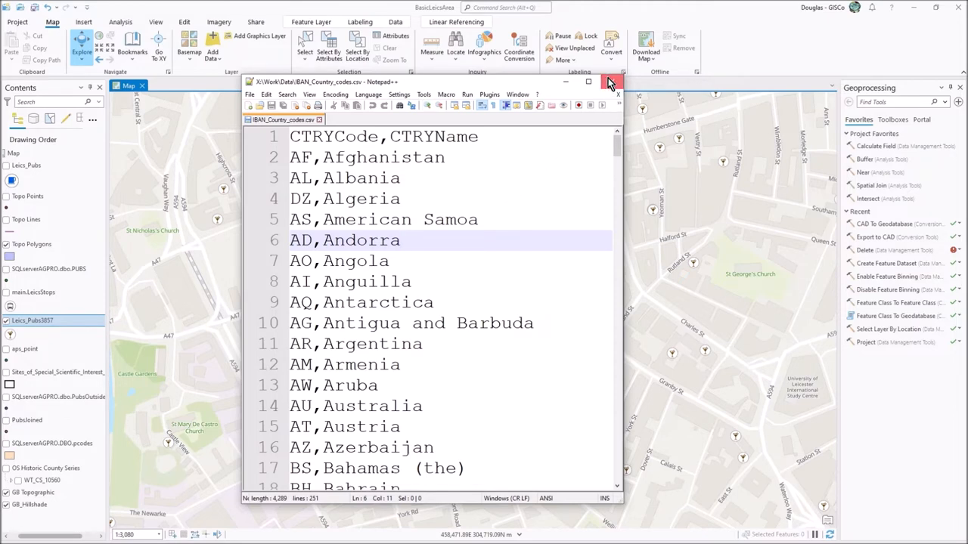
Close the CSV and find the Table To Domain tool by searching 'table' in Geoprocessing.
{"action": "left_click", "coordinate": [611, 82]}
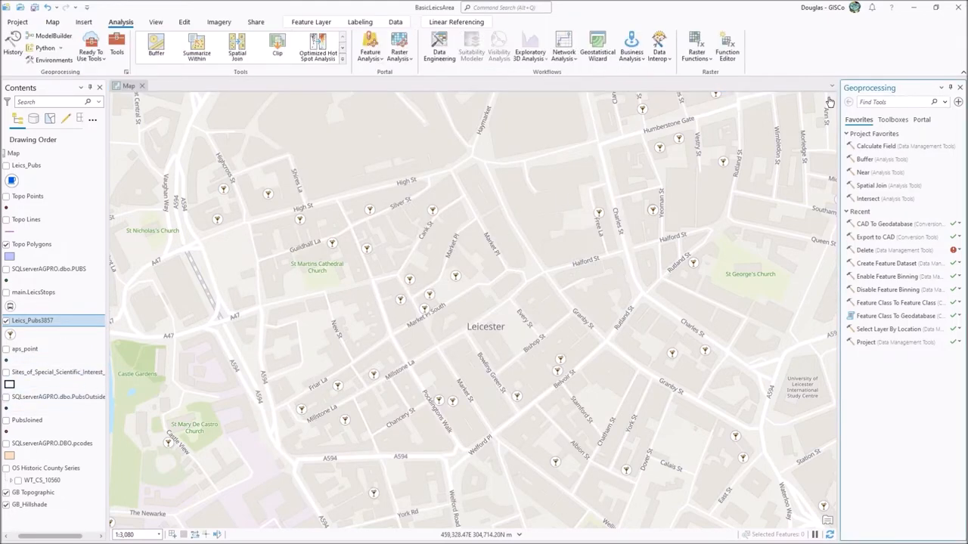
{"action": "type", "text": "table to"}
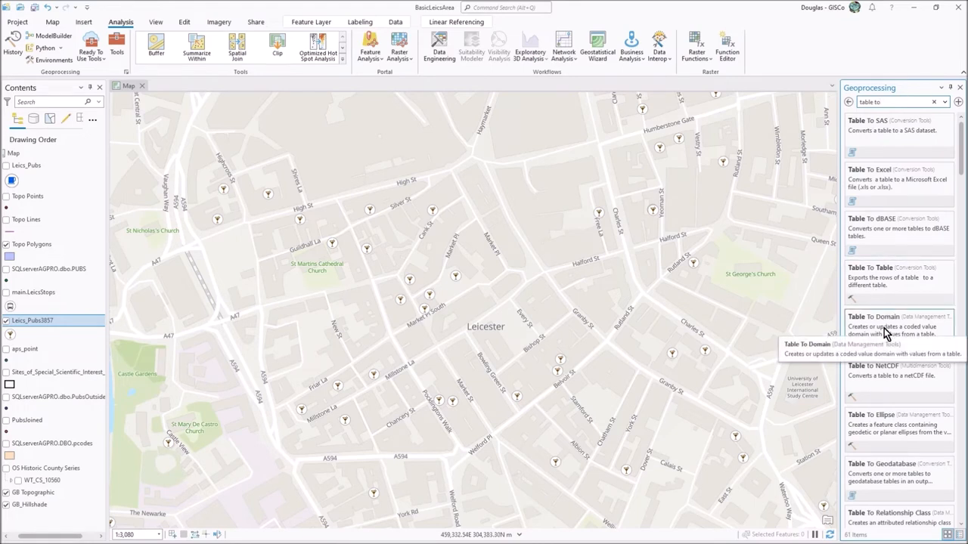
{"action": "left_click", "coordinate": [877, 316]}
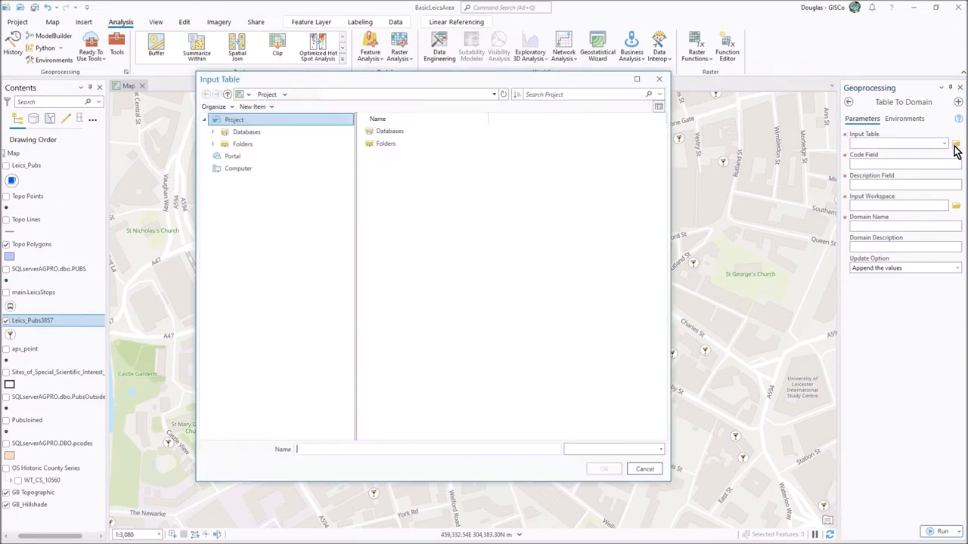
Use IBAN_Country_codes.csv as input, CTRYCode as code field and CTRYName as description field.
{"action": "left_click", "coordinate": [408, 371]}
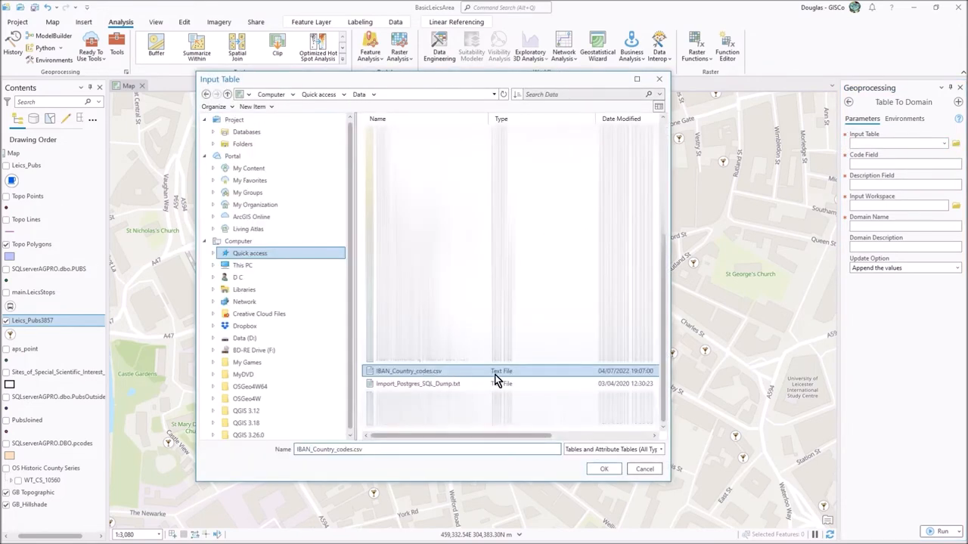
{"action": "mouse_move", "coordinate": [529, 377]}
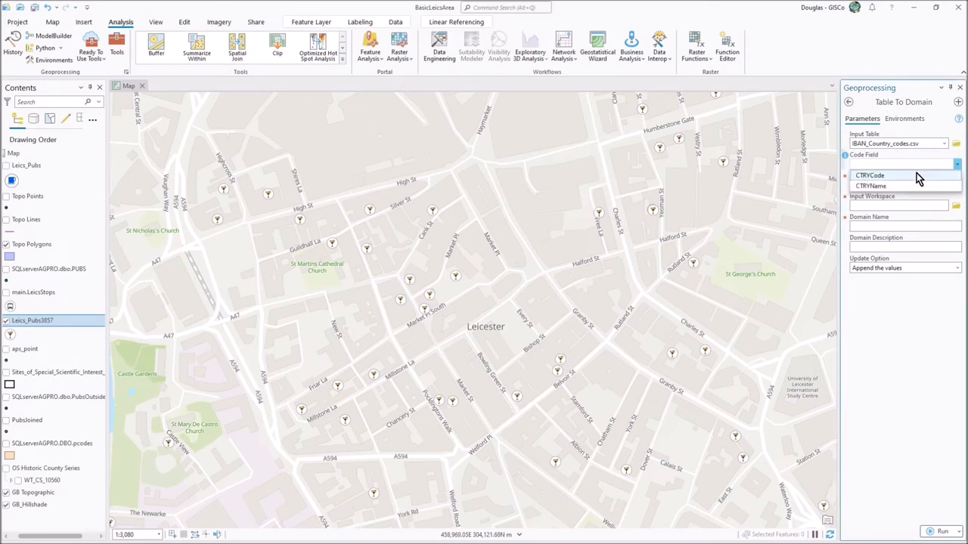
{"action": "left_click", "coordinate": [870, 175]}
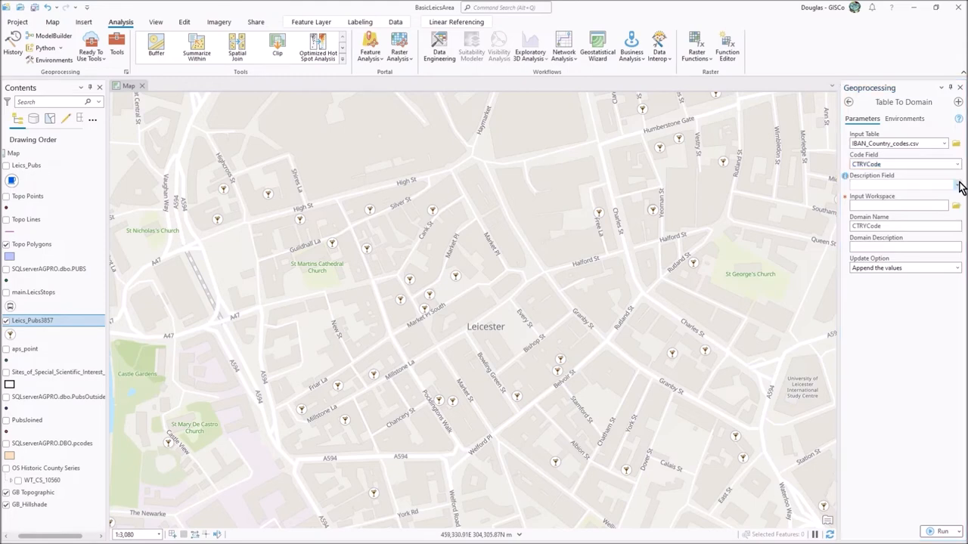
{"action": "left_click", "coordinate": [899, 185]}
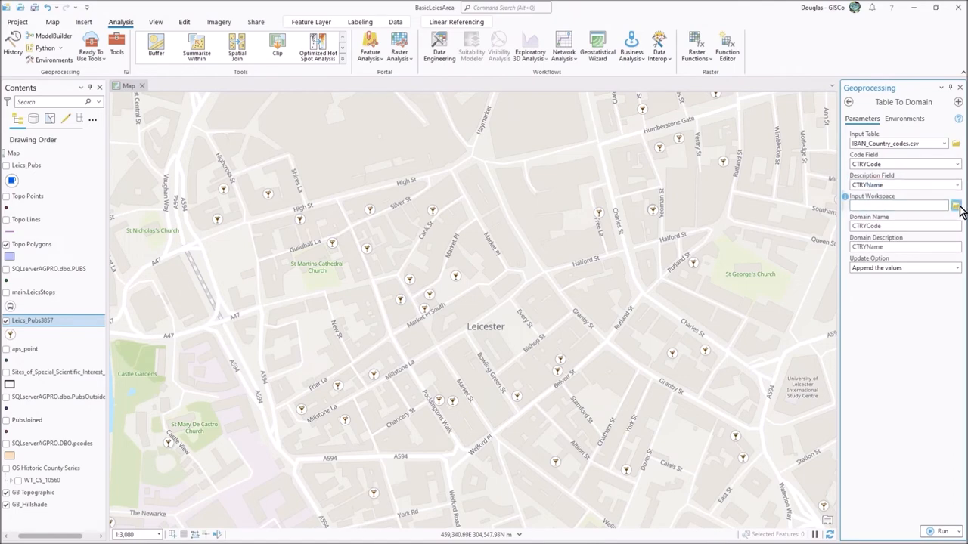
Set LeicsGDB.gdb as workspace, name the domain 'Country IBAN Codes' and run the tool.
{"action": "left_click", "coordinate": [955, 205]}
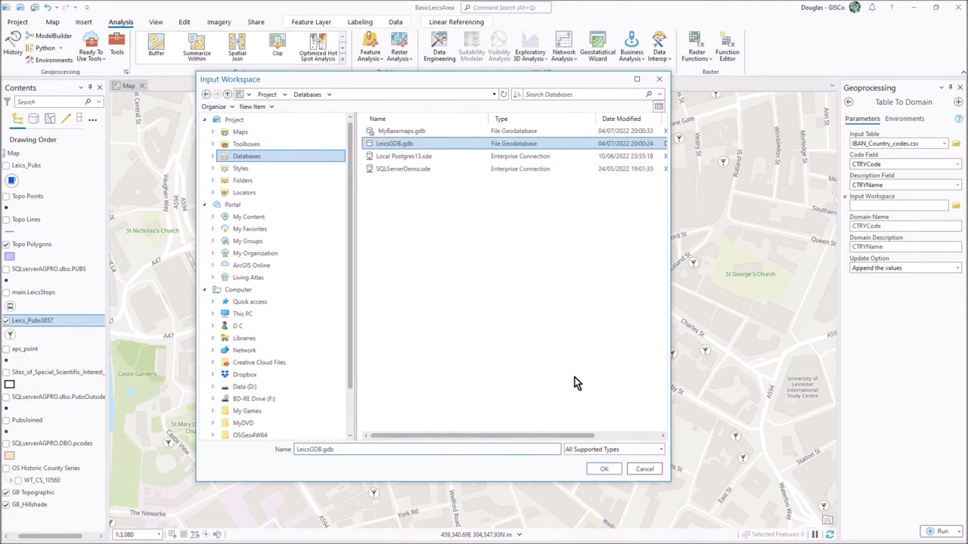
{"action": "left_click", "coordinate": [603, 469]}
{"action": "type", "text": "C"}
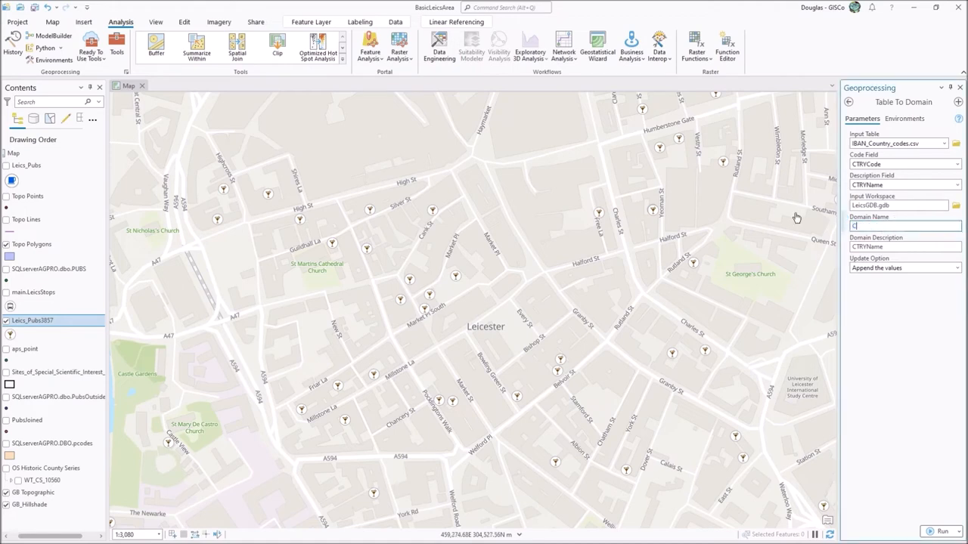
{"action": "type", "text": "ountry"}
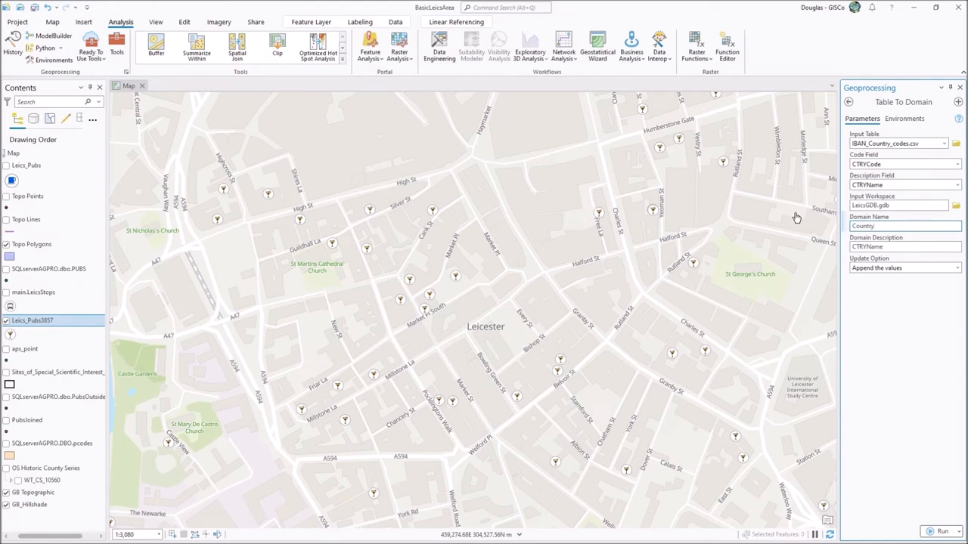
{"action": "type", "text": "IBAN Codes"}
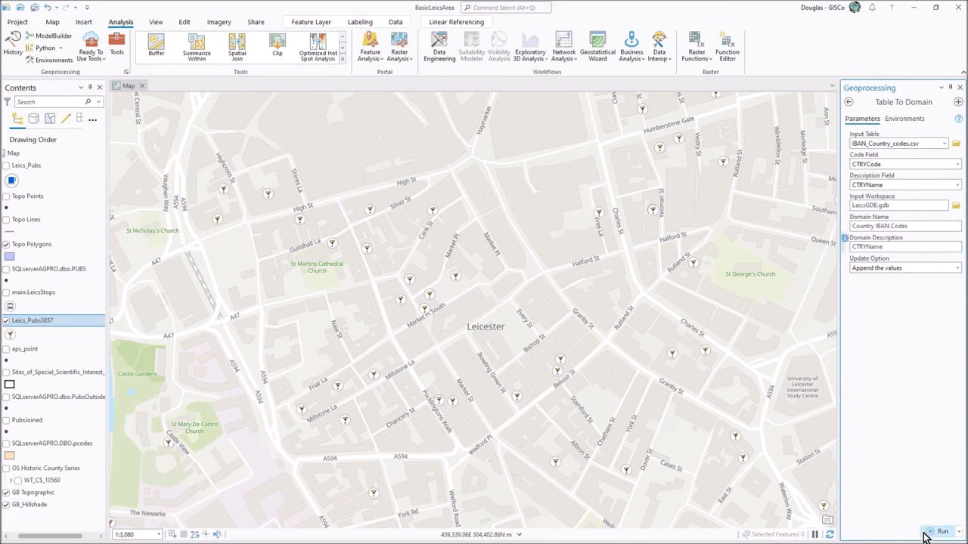
{"action": "left_click", "coordinate": [942, 532]}
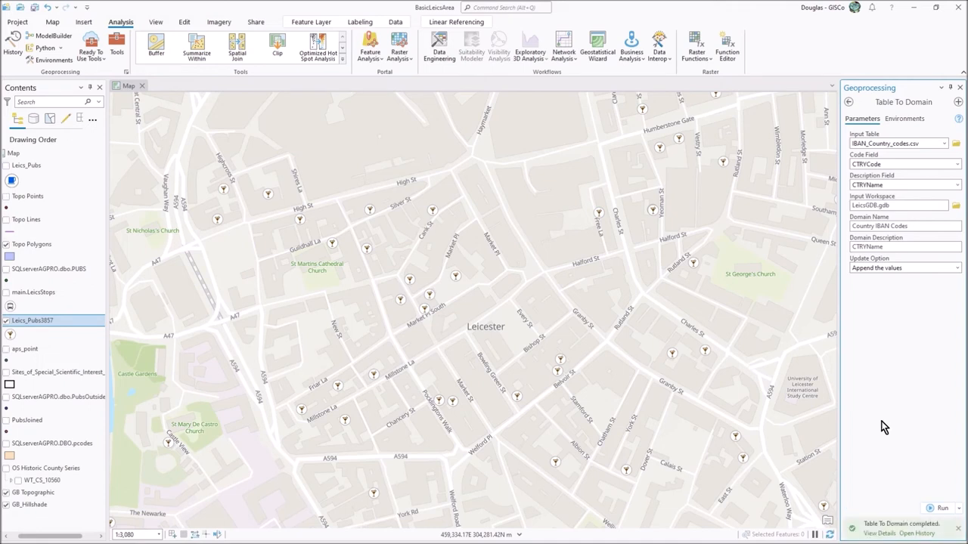
{"action": "mouse_move", "coordinate": [860, 423]}
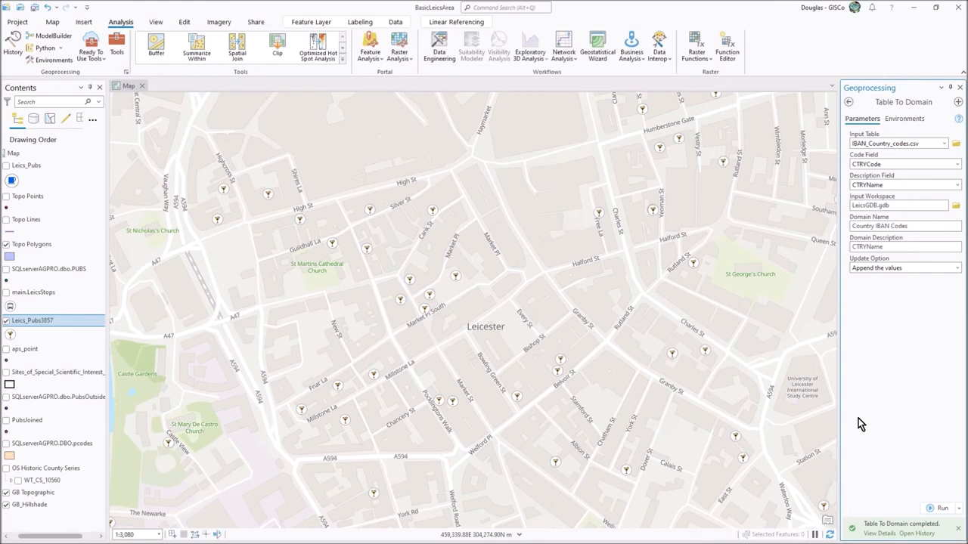
Switch to the LeicsGDB domains view listing Country IBAN Codes with FoodService and FoodTypes.
{"action": "left_click", "coordinate": [396, 21]}
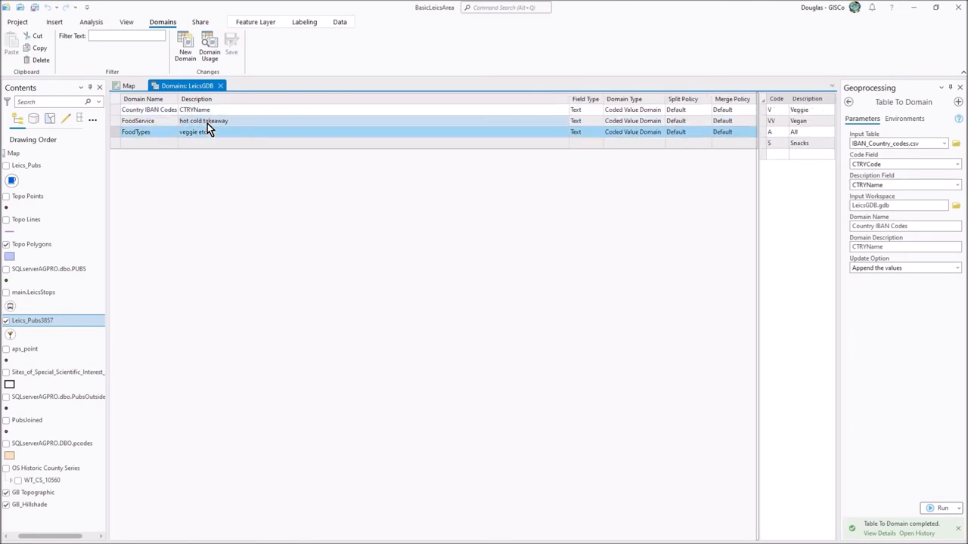
Select Country IBAN Codes to show its two-letter codes and country names.
{"action": "left_click", "coordinate": [148, 109]}
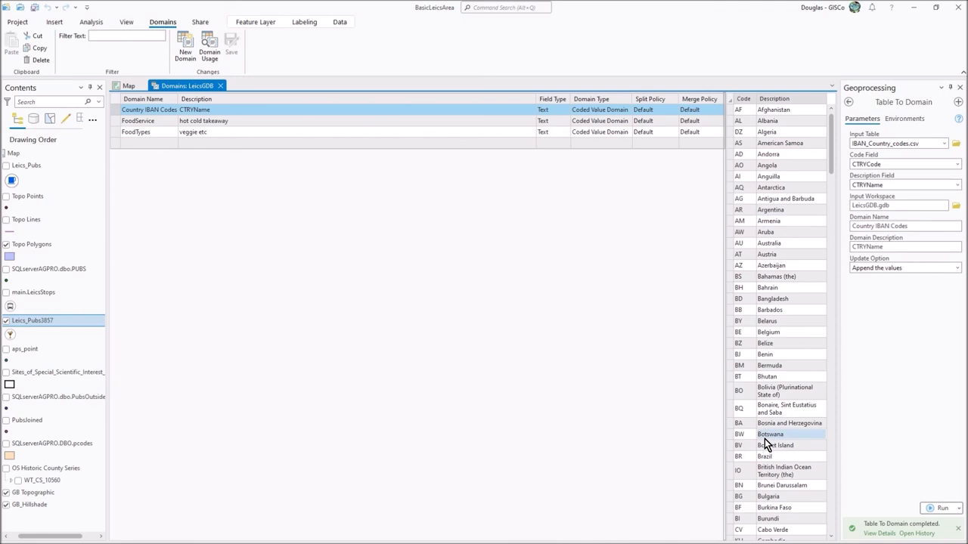
{"action": "mouse_move", "coordinate": [748, 390]}
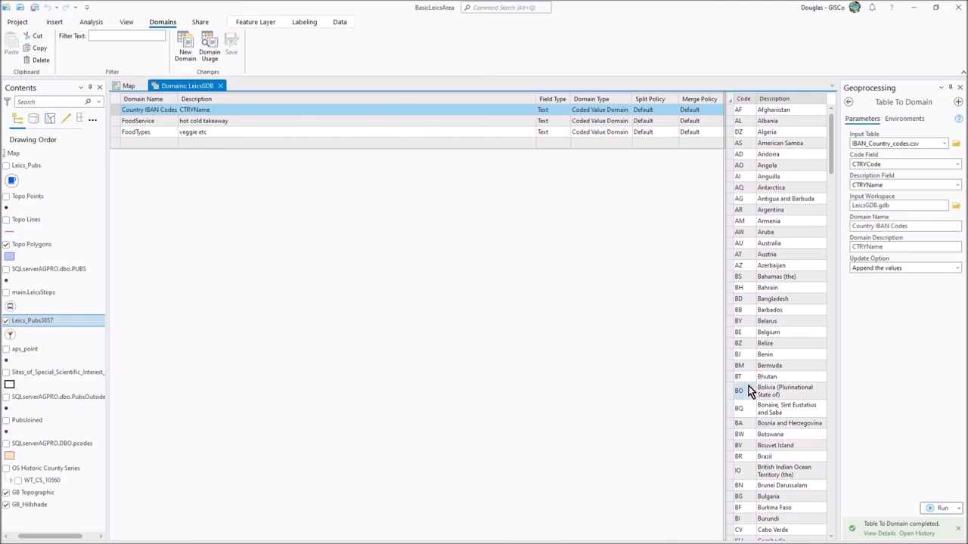